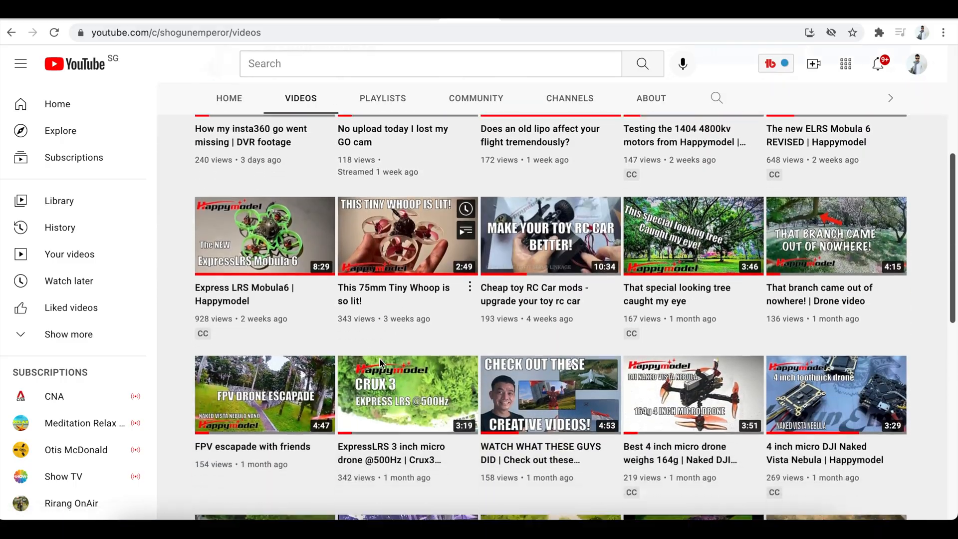
# Open the 'How to do an Inverted yaw spin' video from the channel's Videos list.
pyautogui.scroll(-3)
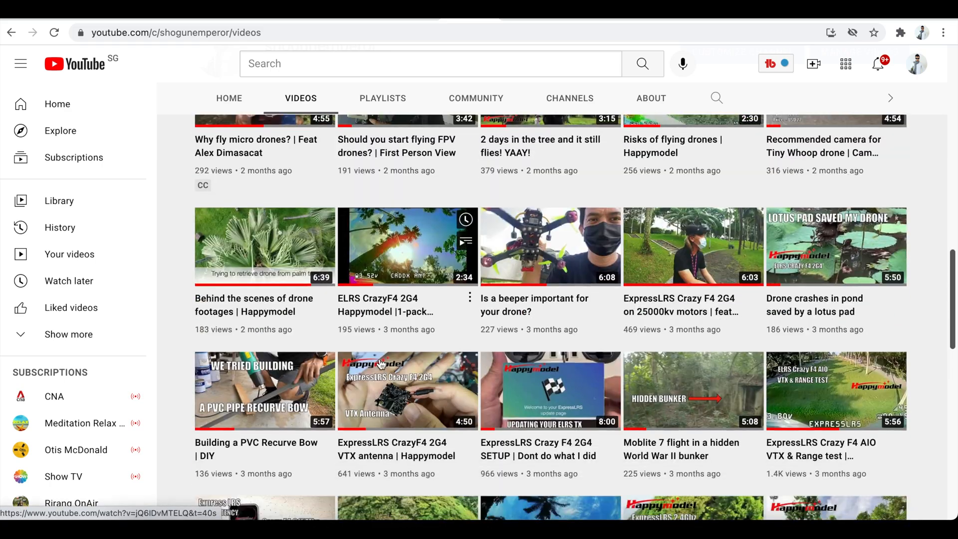
pyautogui.scroll(-3)
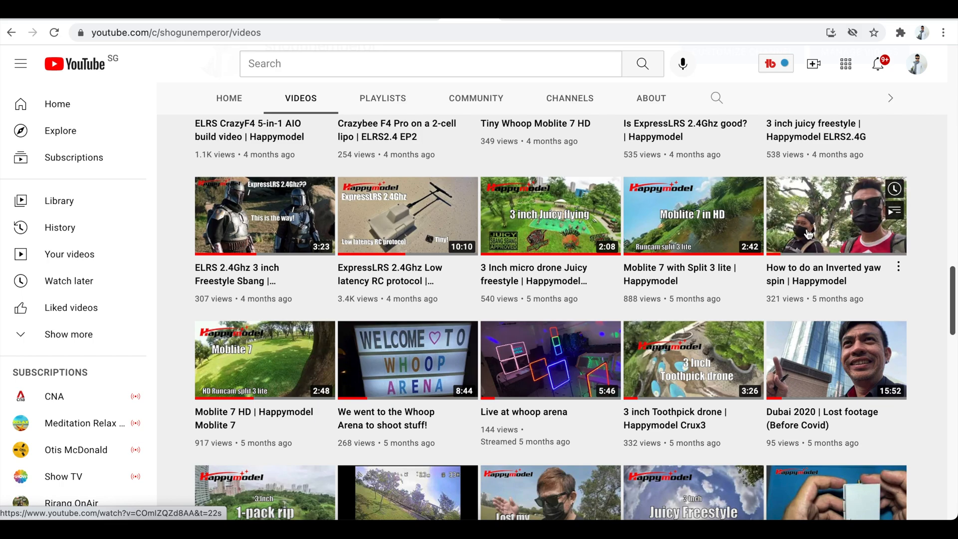
pyautogui.click(836, 215)
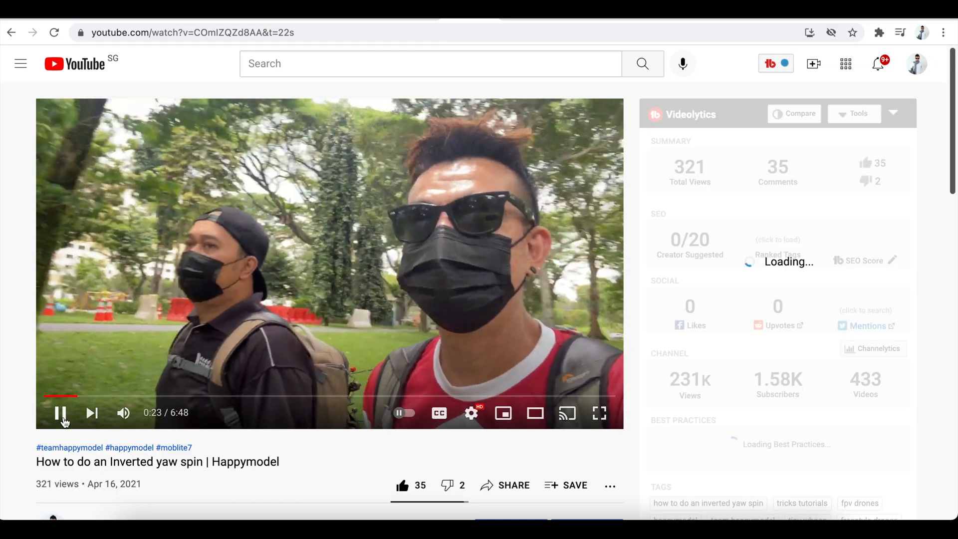
pyautogui.scroll(-3)
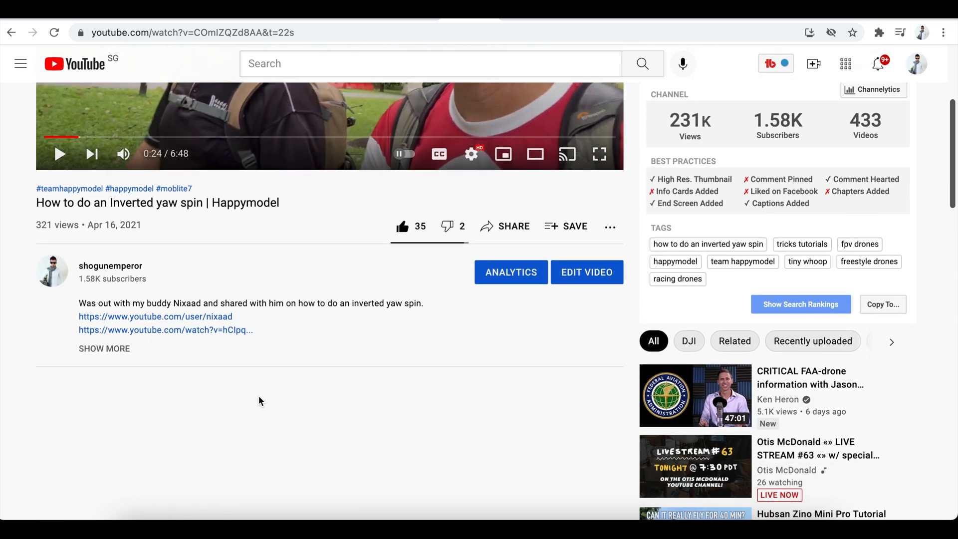
pyautogui.scroll(-3)
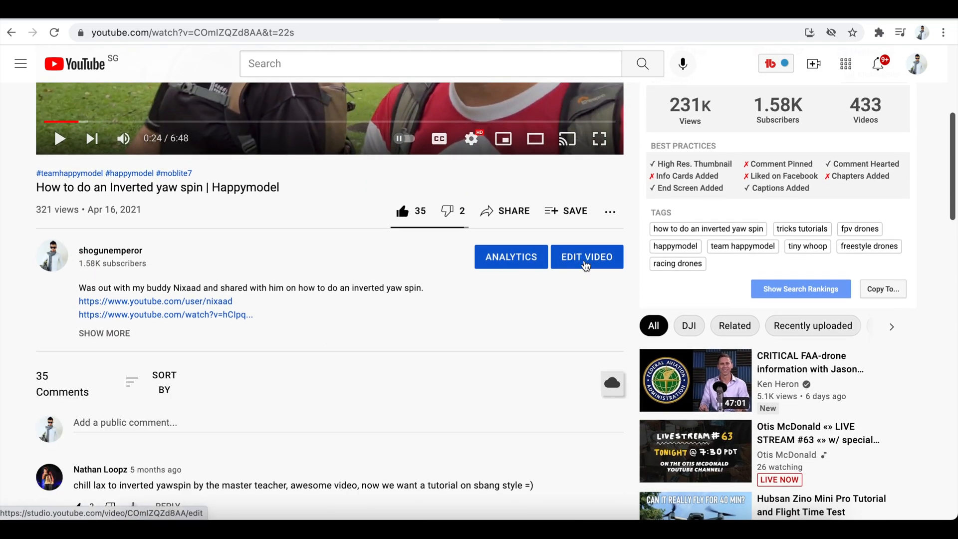
# Open the video for editing in YouTube Studio via Edit Video.
pyautogui.click(585, 257)
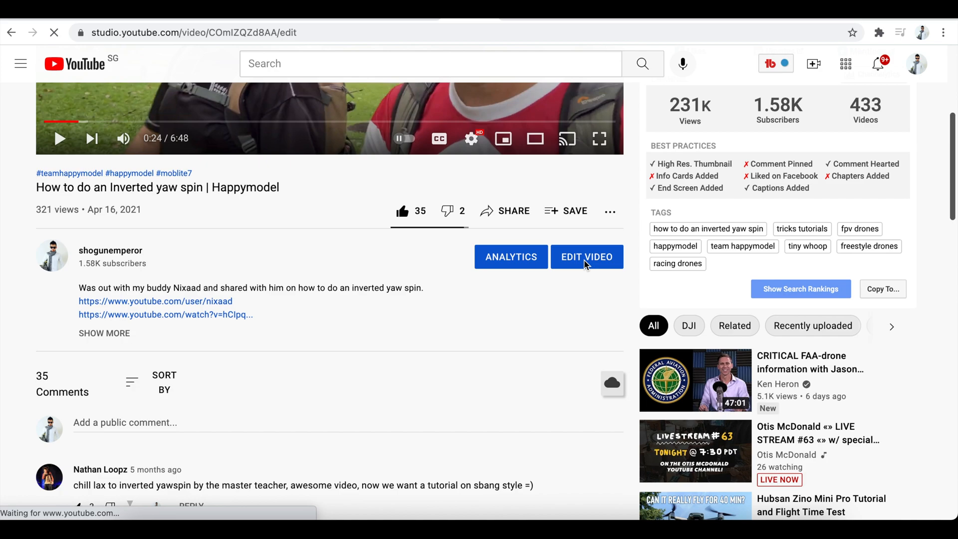
pyautogui.click(586, 257)
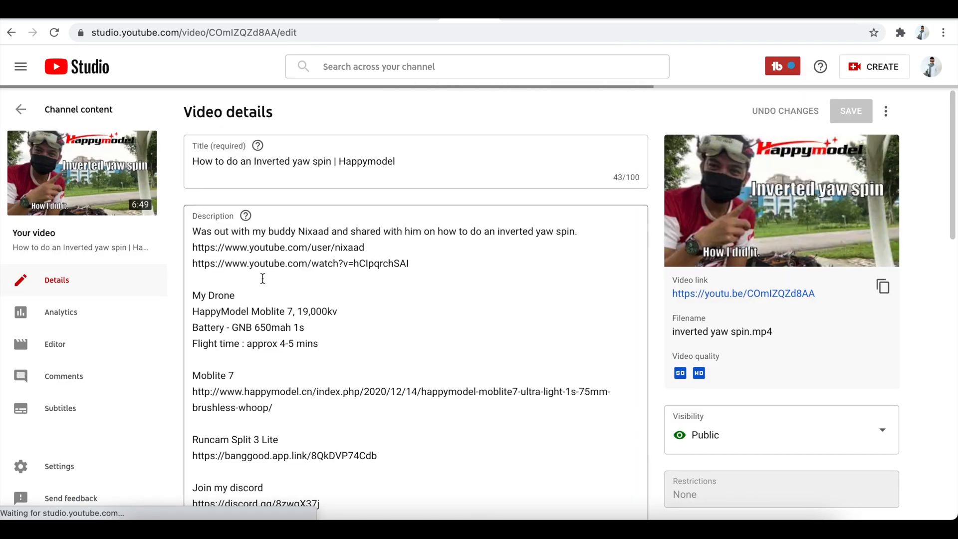
pyautogui.click(782, 66)
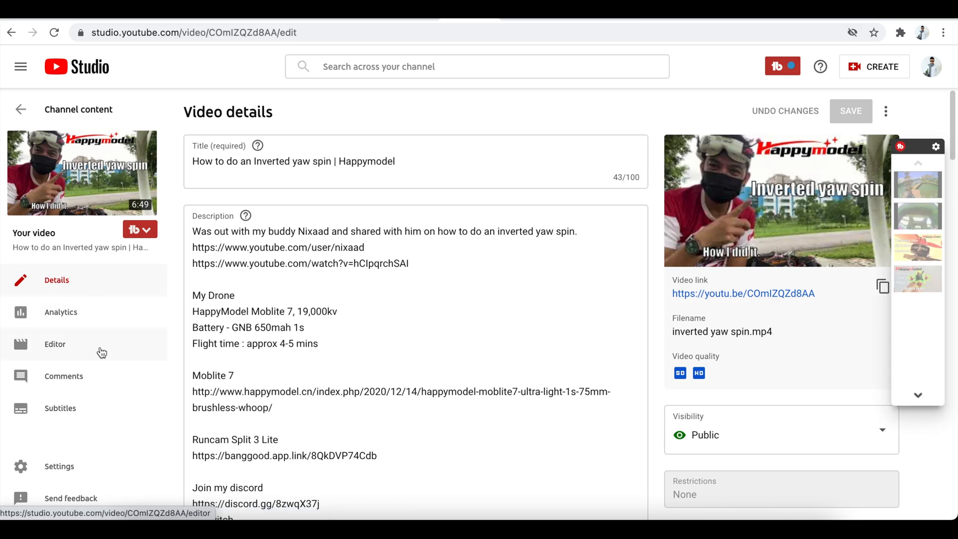
pyautogui.moveTo(61, 312)
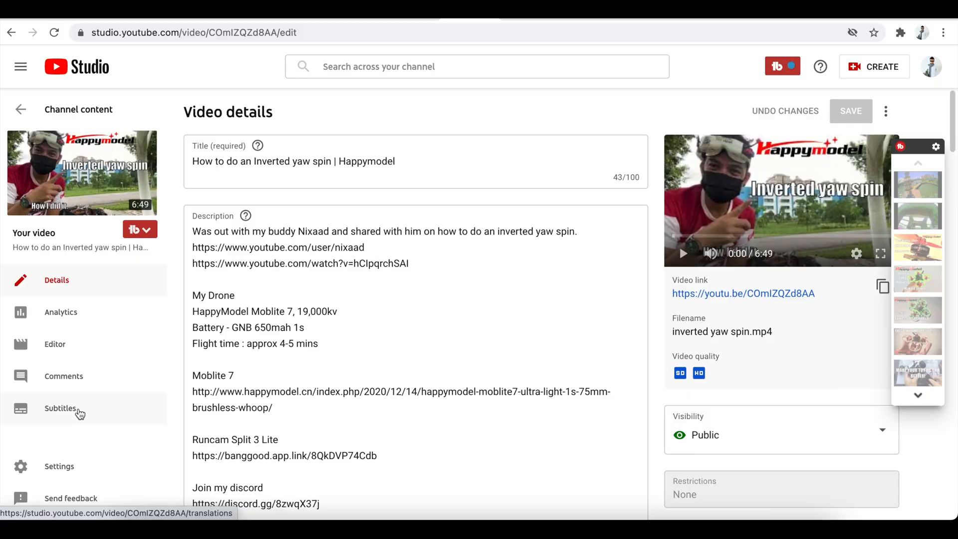
# Add Indonesian as a subtitle language on the video's Subtitles page.
pyautogui.click(60, 408)
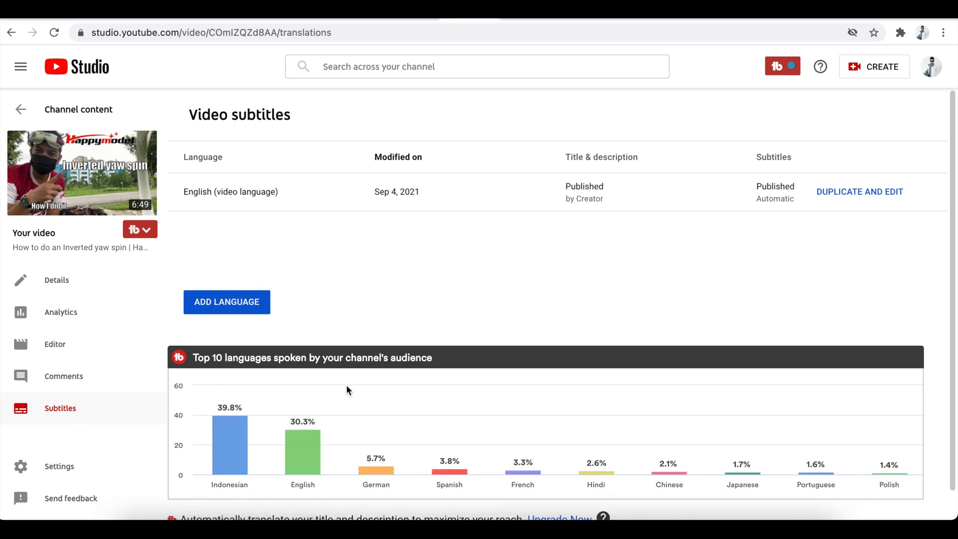
pyautogui.scroll(-3)
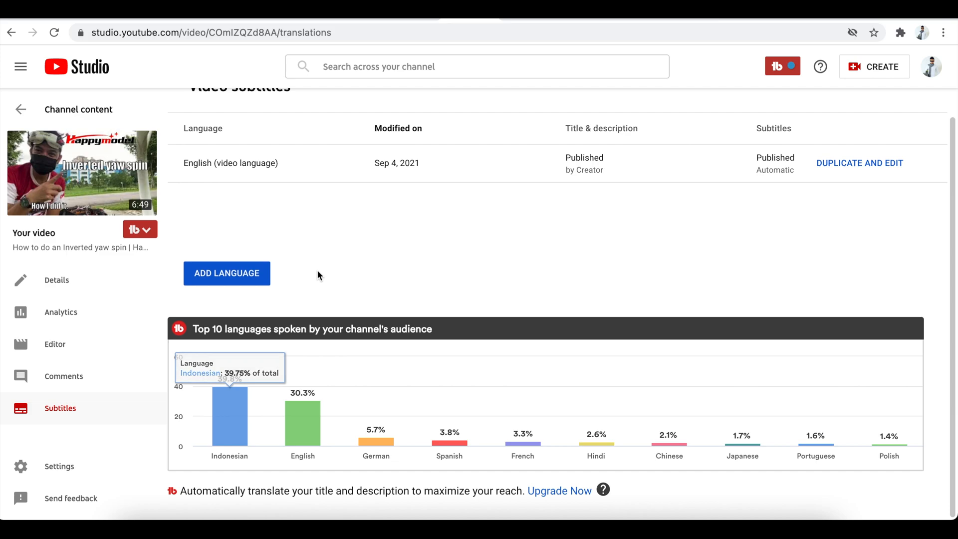
pyautogui.moveTo(438, 462)
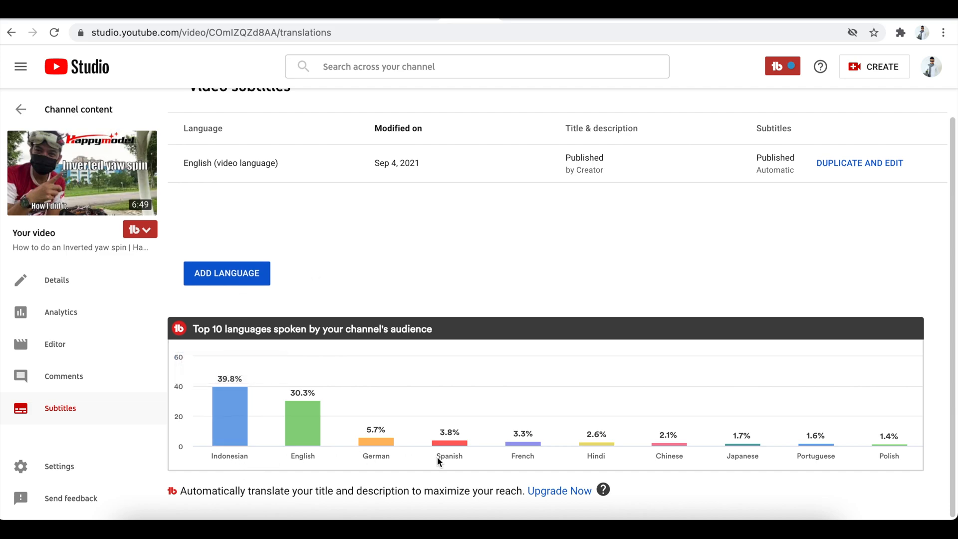
pyautogui.moveTo(238, 281)
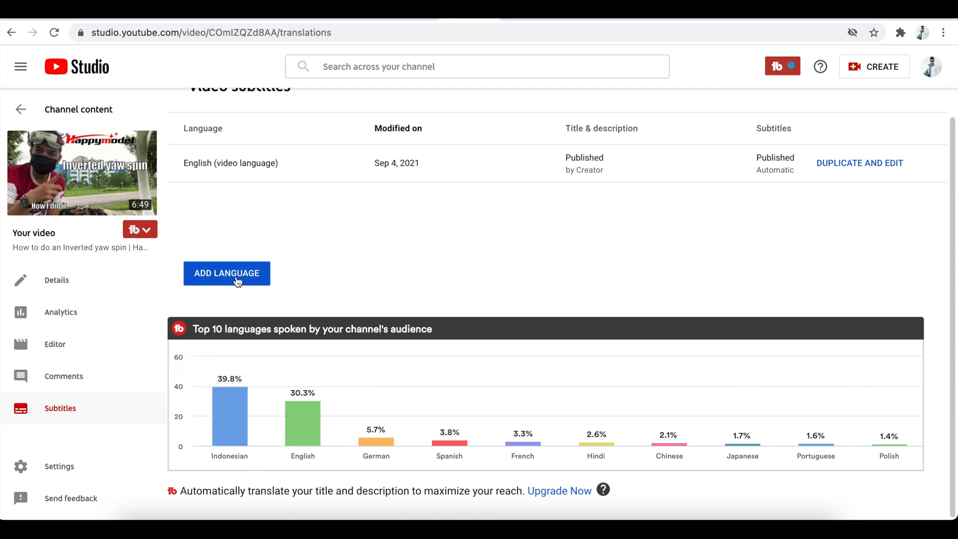
pyautogui.click(226, 274)
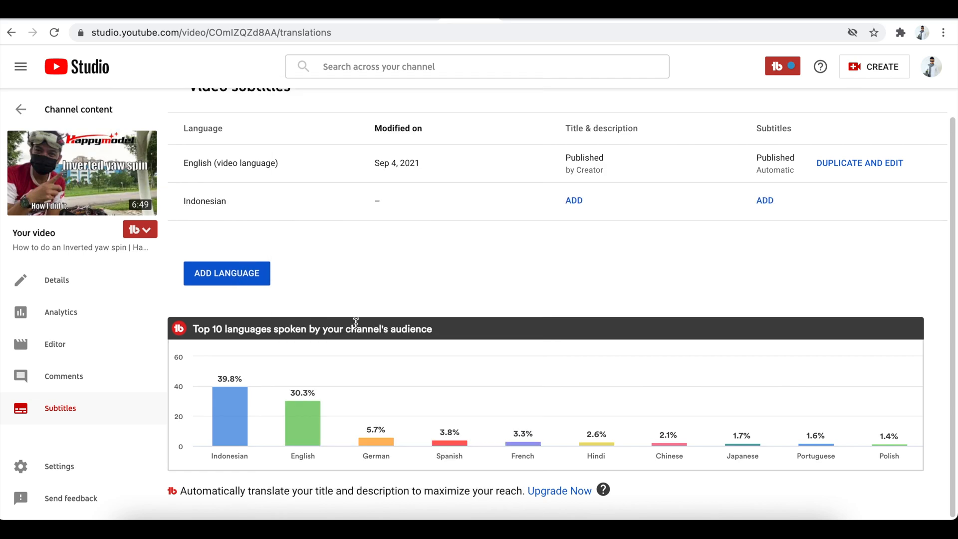
pyautogui.moveTo(422, 201)
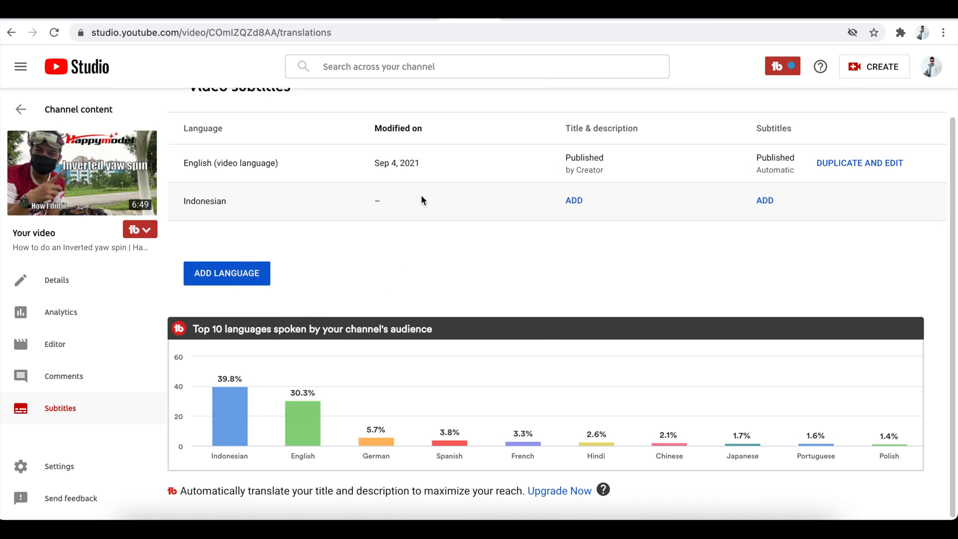
pyautogui.moveTo(915, 163)
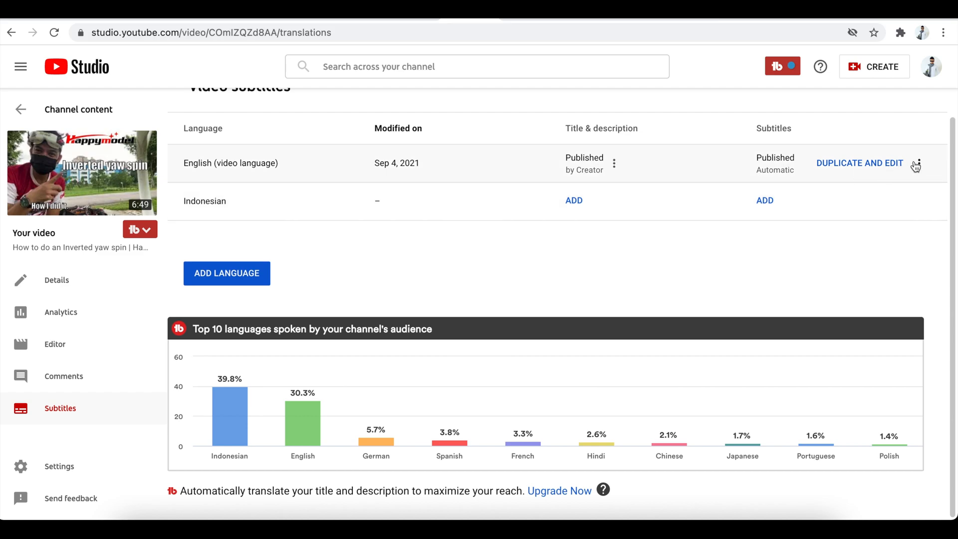
# Download the English automatic subtitles as an .srt file.
pyautogui.click(918, 163)
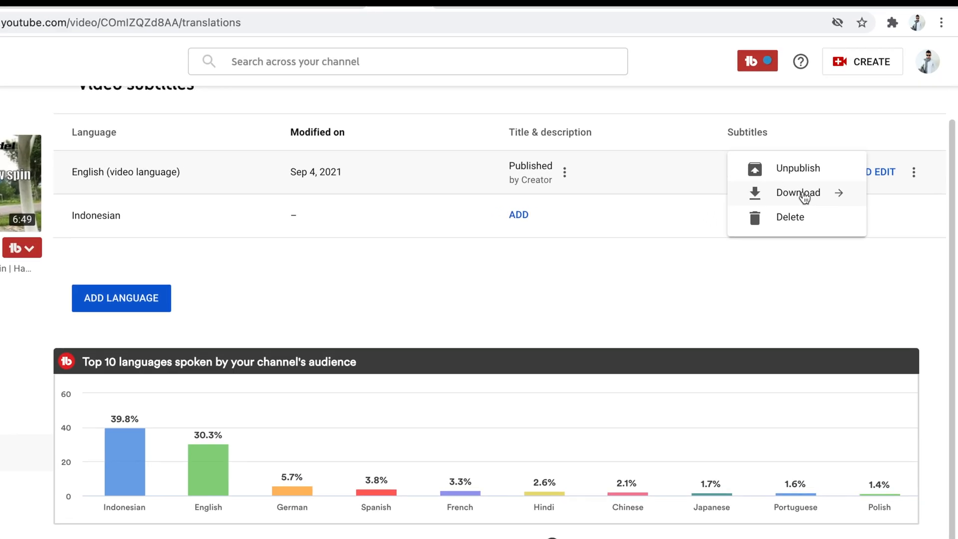
pyautogui.click(798, 193)
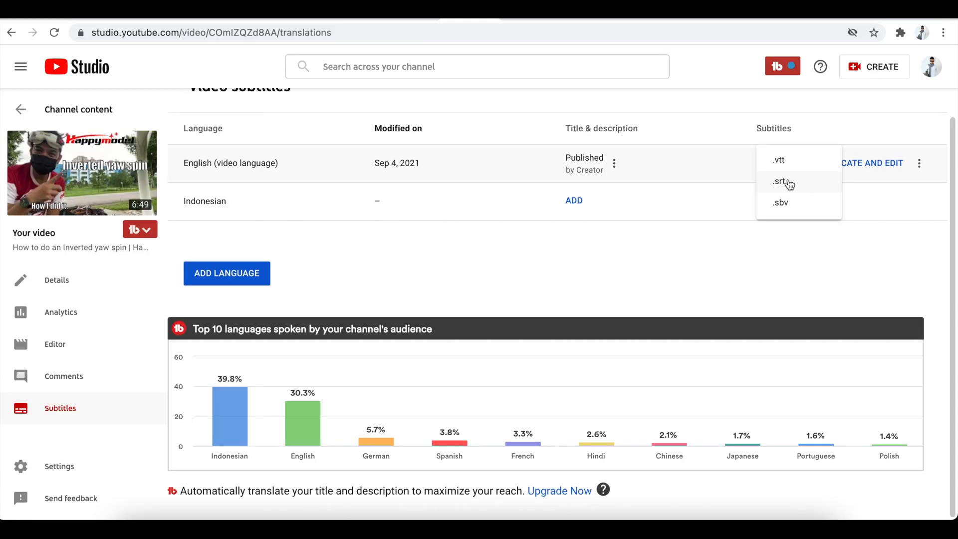
pyautogui.click(782, 181)
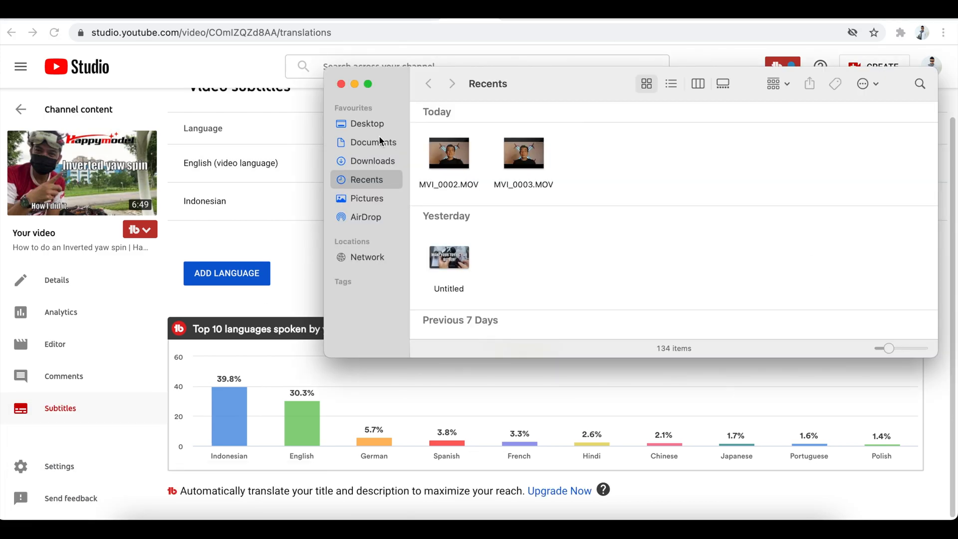
# Choose TextEdit as the app to open captions.srt from Downloads.
pyautogui.click(374, 161)
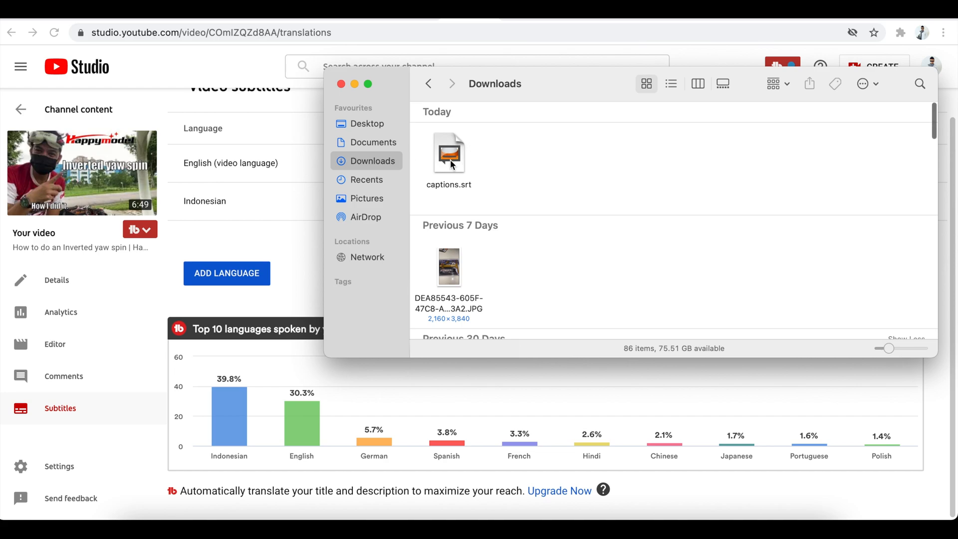
pyautogui.click(448, 152)
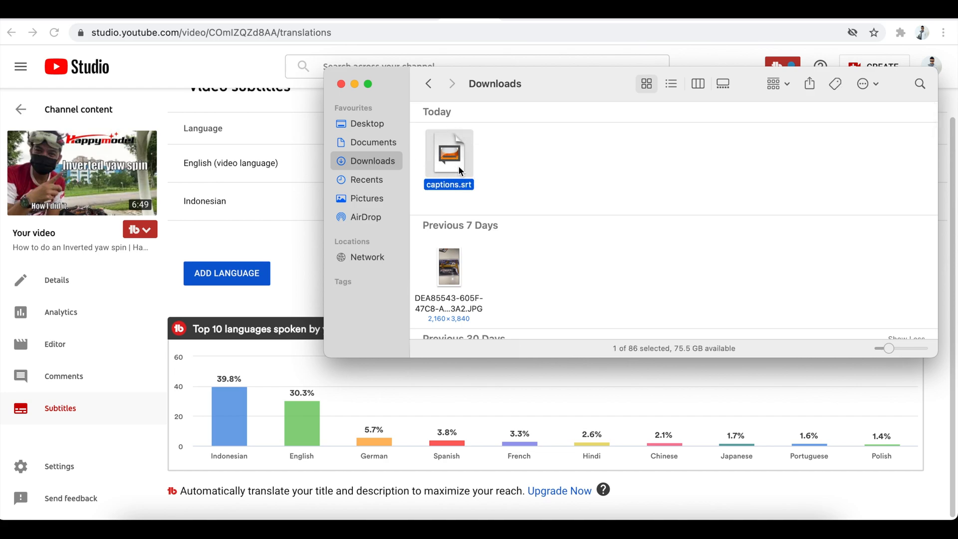
pyautogui.rightClick(448, 150)
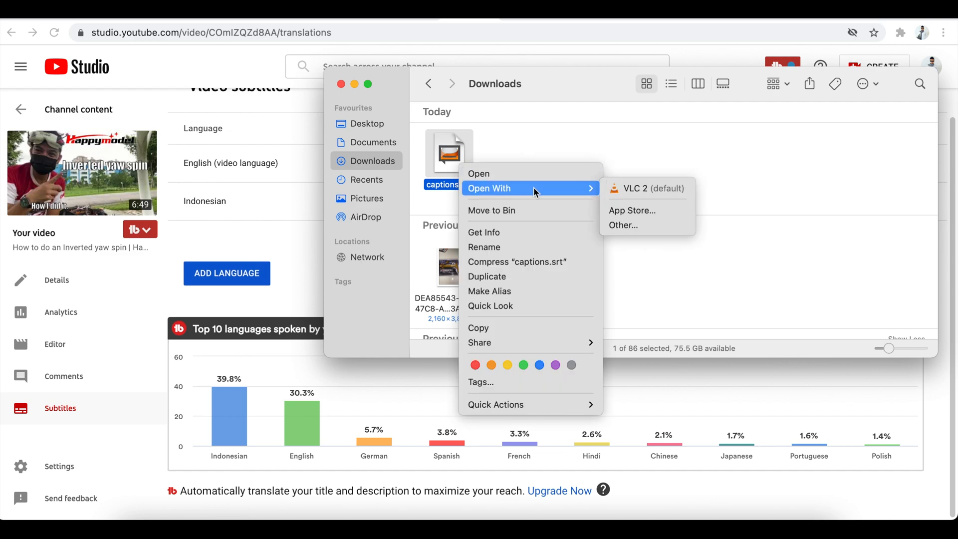
pyautogui.moveTo(624, 227)
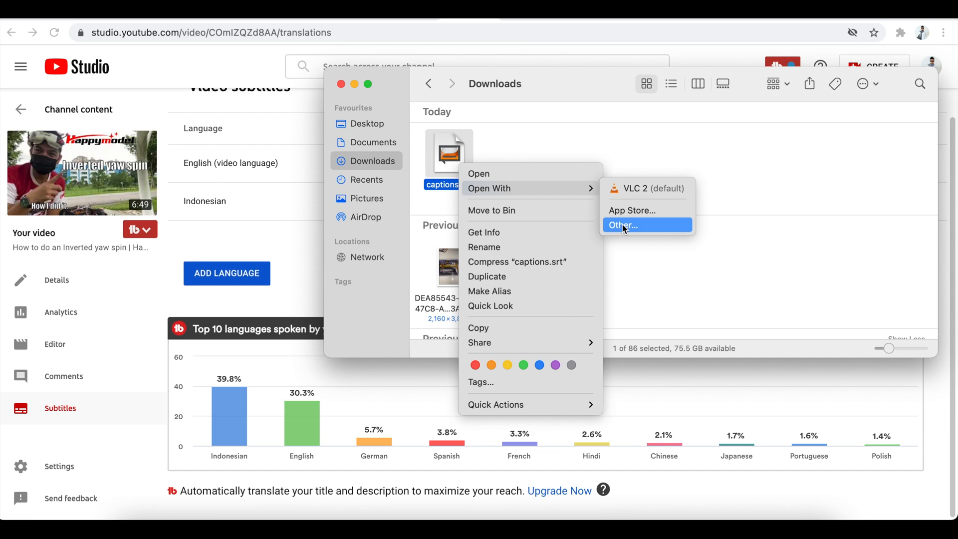
pyautogui.click(622, 224)
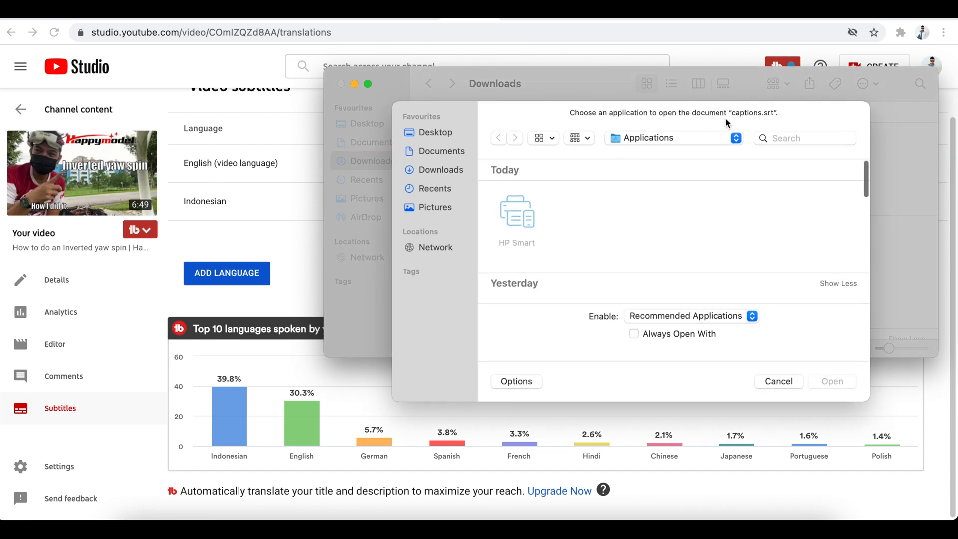
pyautogui.write('te')
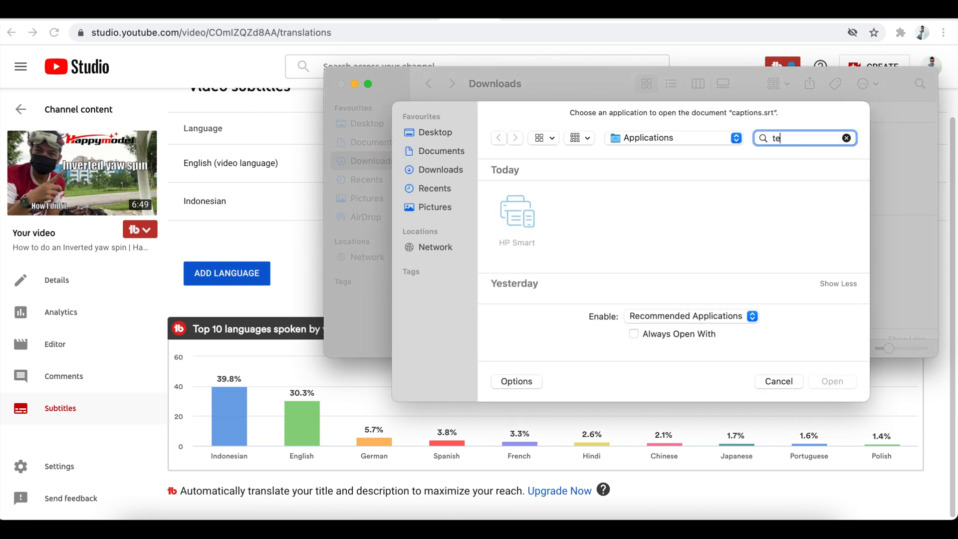
pyautogui.write('xtedit')
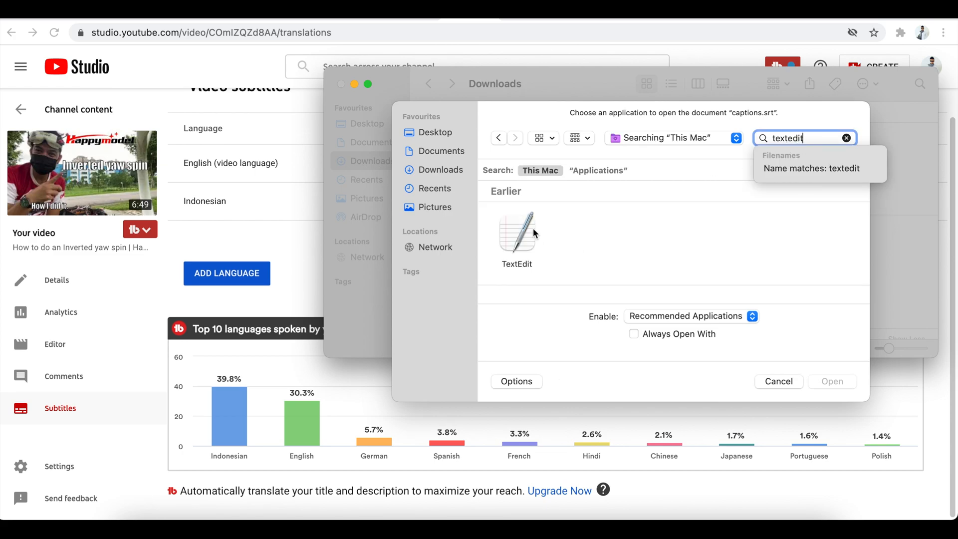
pyautogui.click(516, 230)
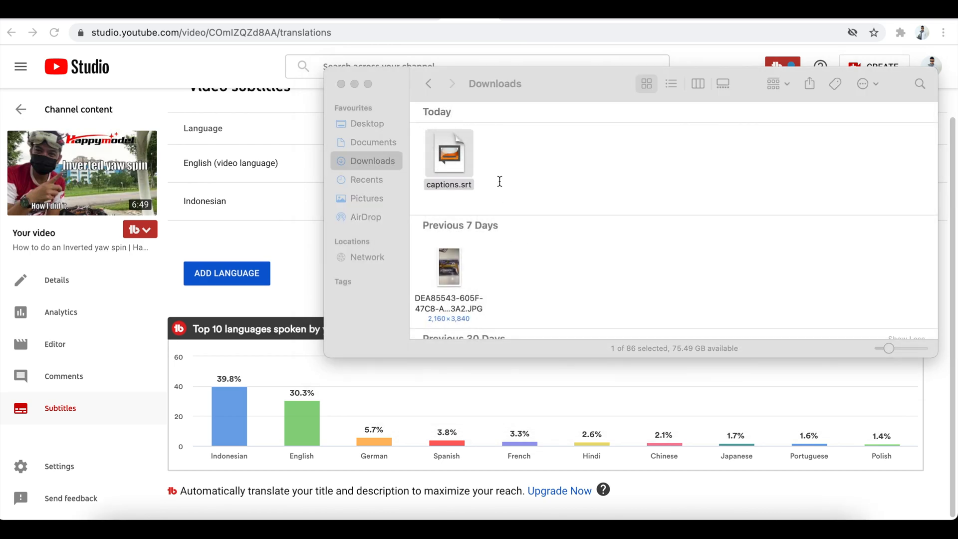
# Open captions.srt in TextEdit and review its timed English subtitle lines.
pyautogui.doubleClick(448, 152)
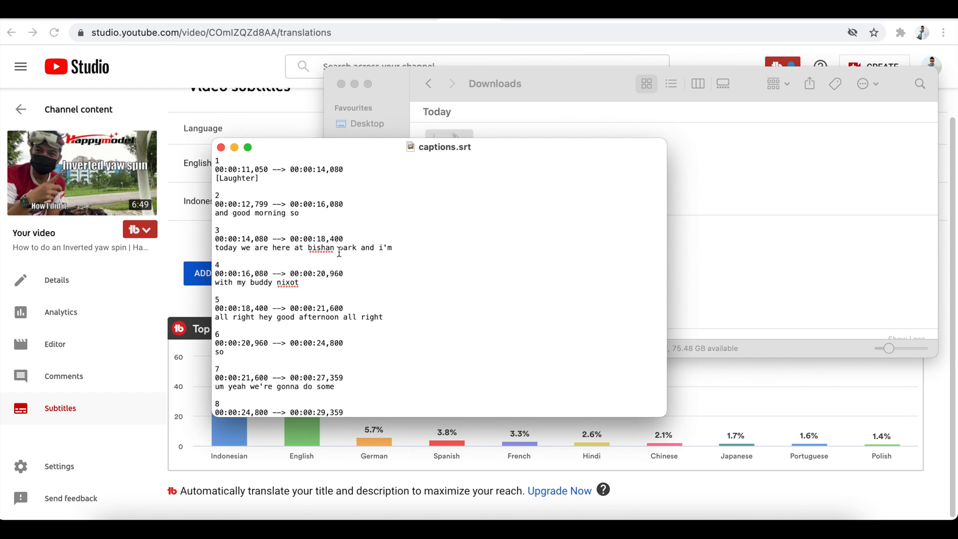
pyautogui.scroll(-3)
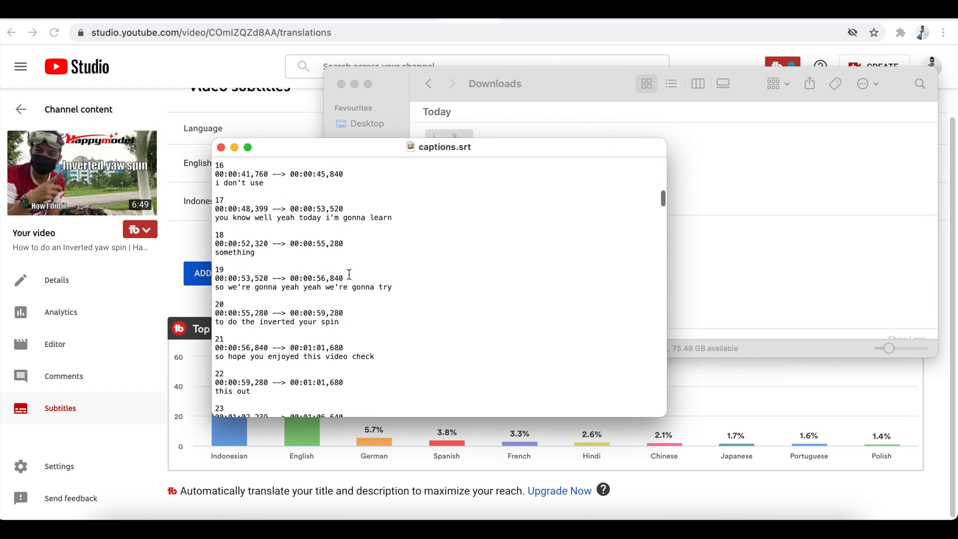
pyautogui.scroll(-3)
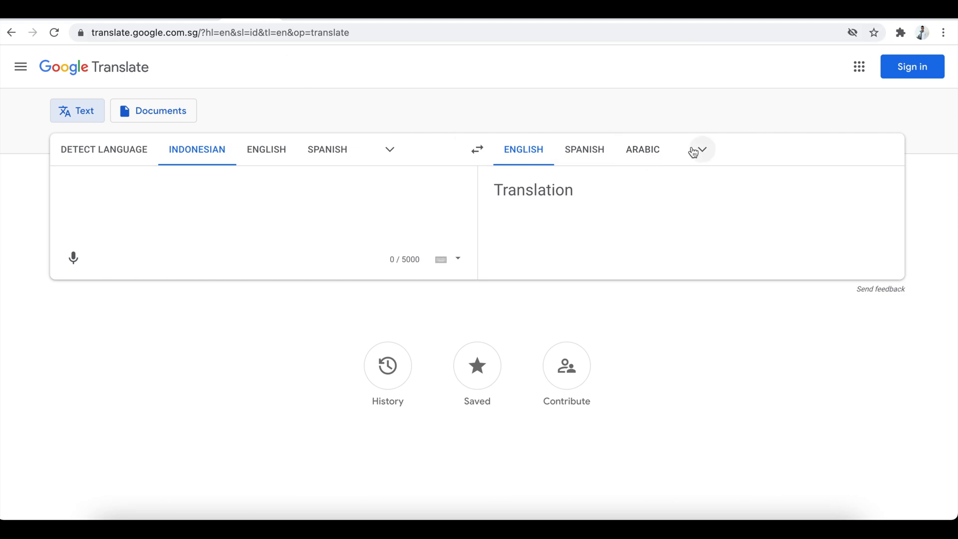
# Translate the SRT text from English to Indonesian and paste it into captions.srt.
pyautogui.click(265, 149)
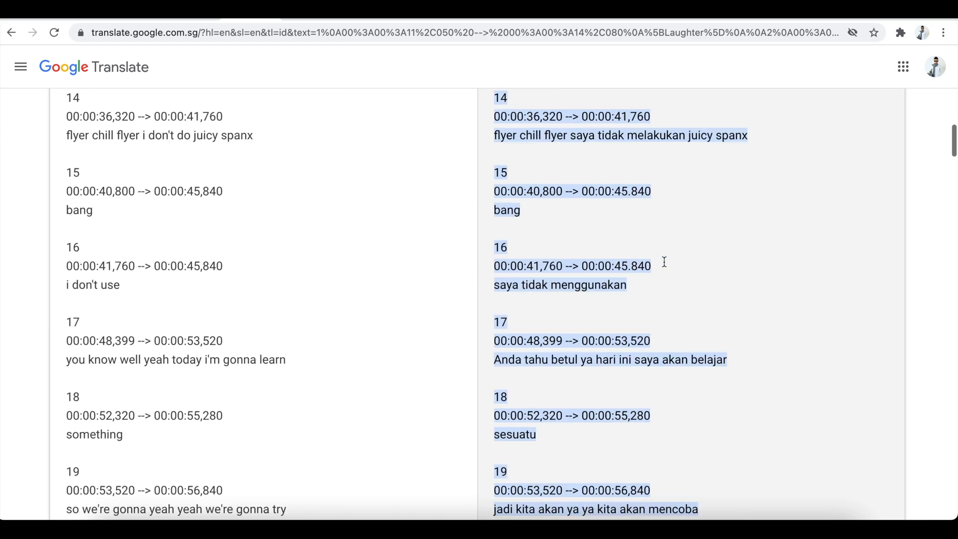
pyautogui.scroll(-3)
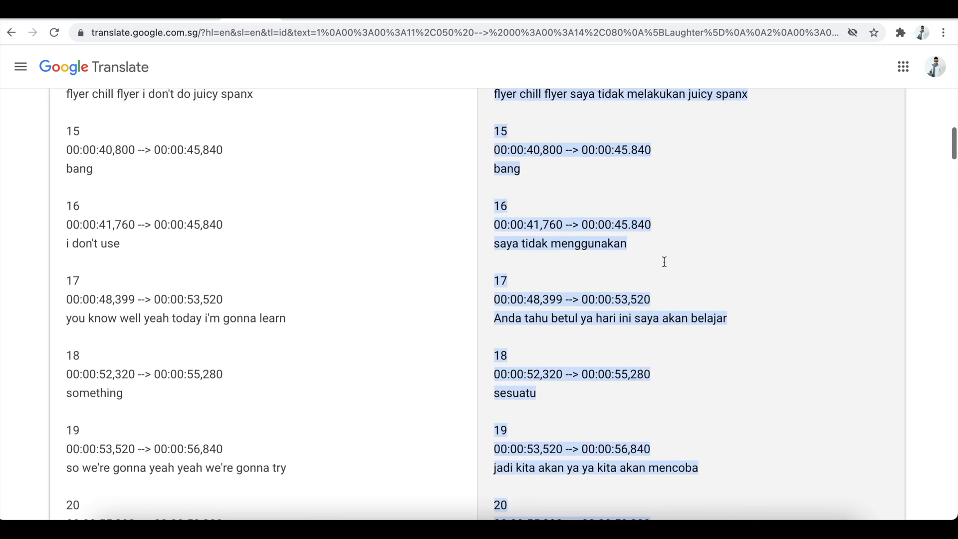
pyautogui.scroll(3)
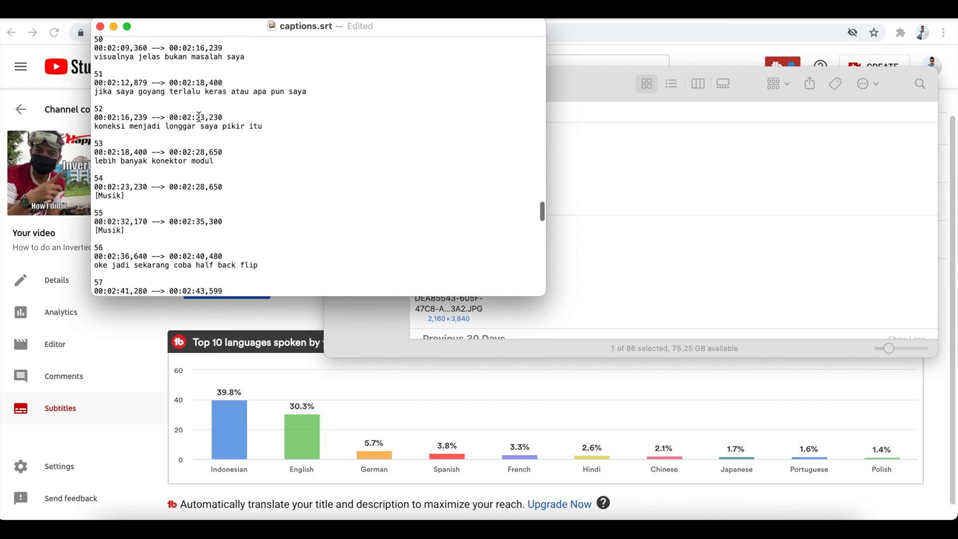
# Close the saved captions.srt and the Downloads window, returning to the Studio subtitles page.
pyautogui.scroll(3)
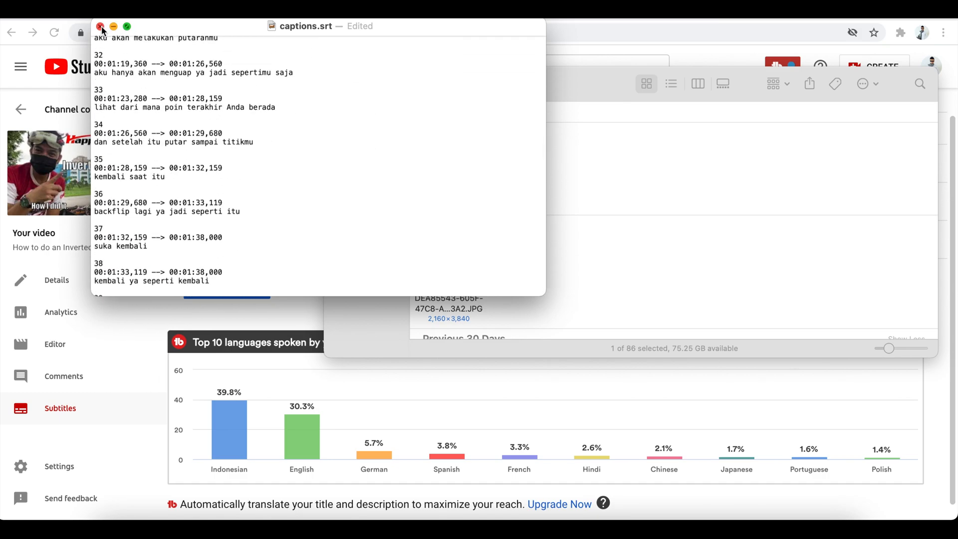
pyautogui.click(102, 26)
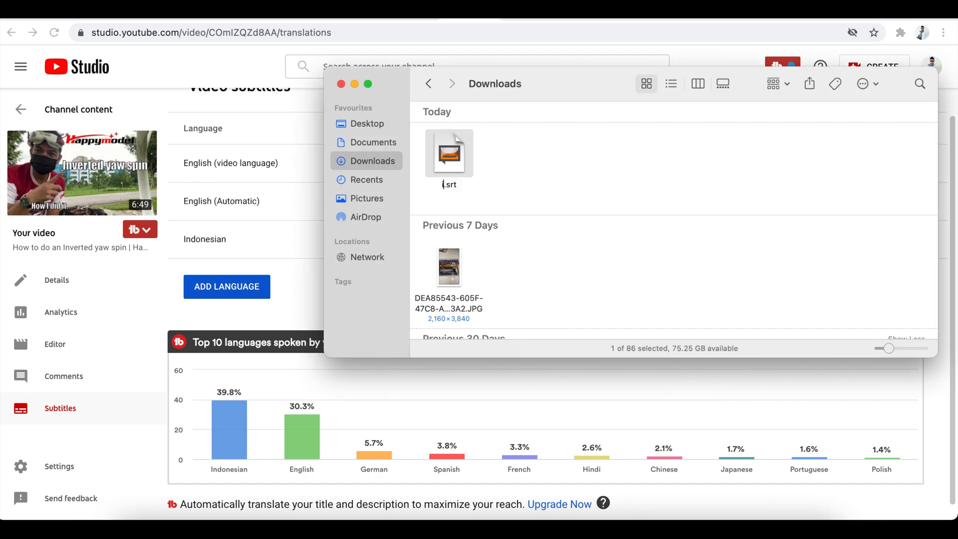
pyautogui.click(341, 84)
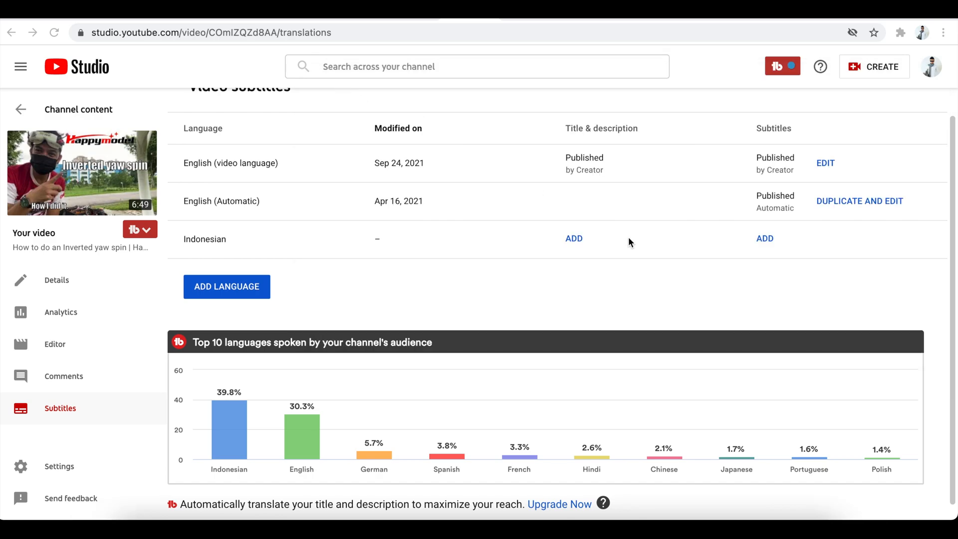
pyautogui.moveTo(765, 238)
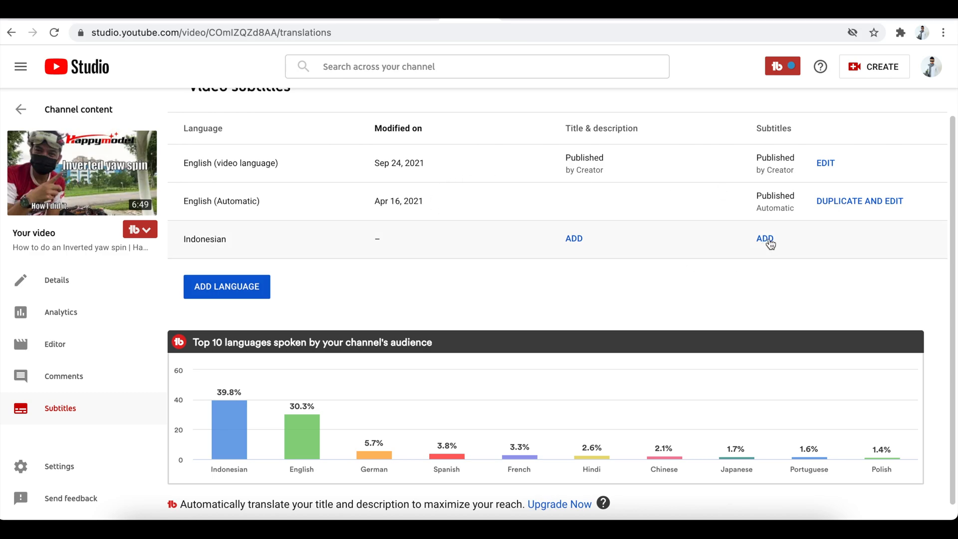
# Upload captions.srt with timing for Indonesian, allowing the error on line 327.
pyautogui.click(765, 239)
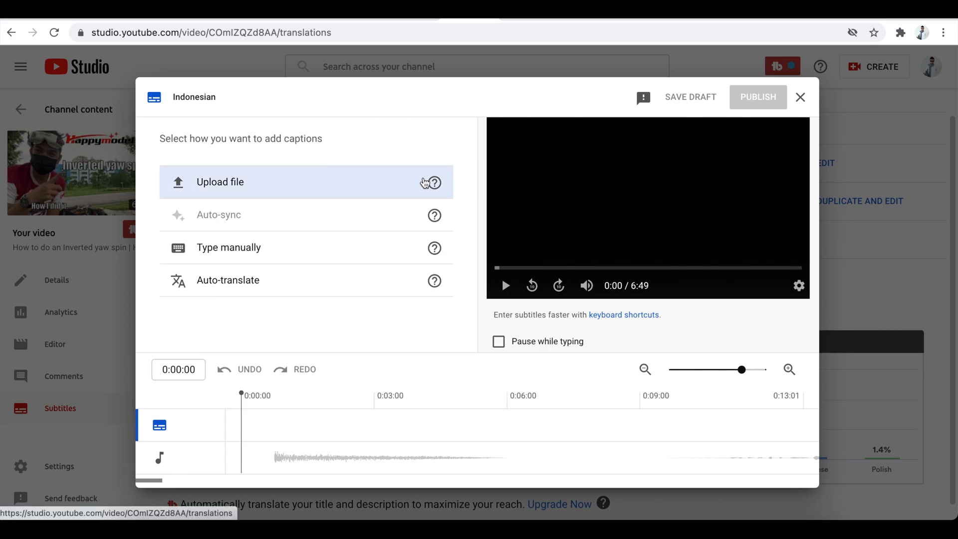
pyautogui.click(220, 182)
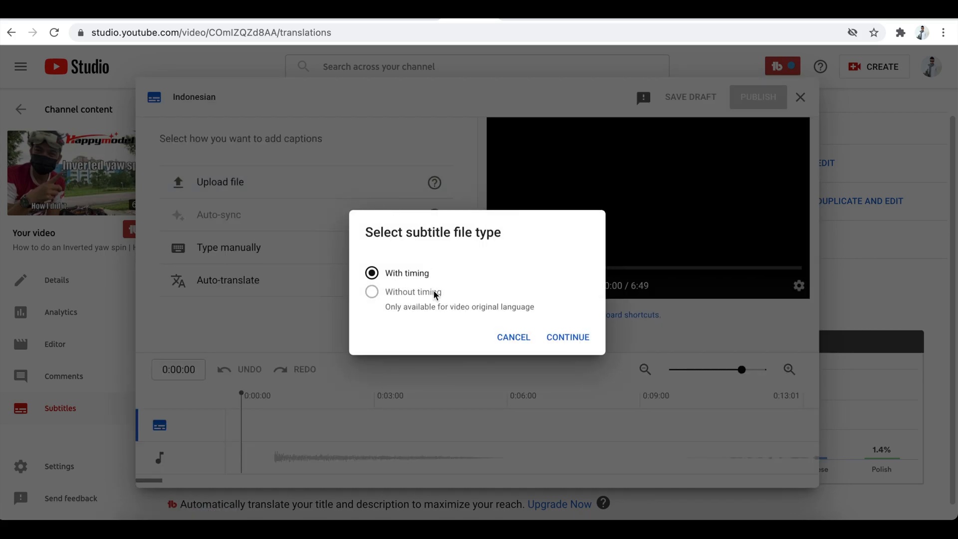
pyautogui.click(567, 336)
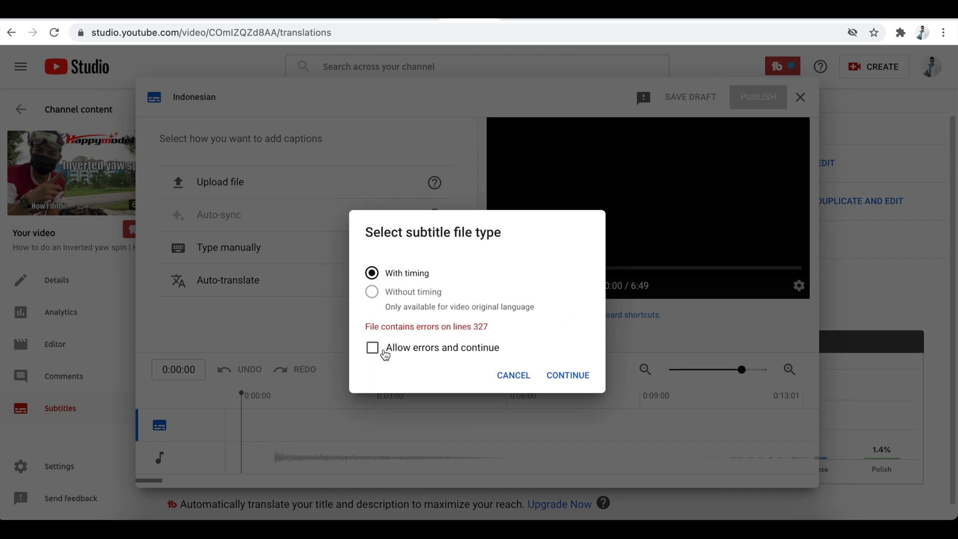
pyautogui.click(372, 347)
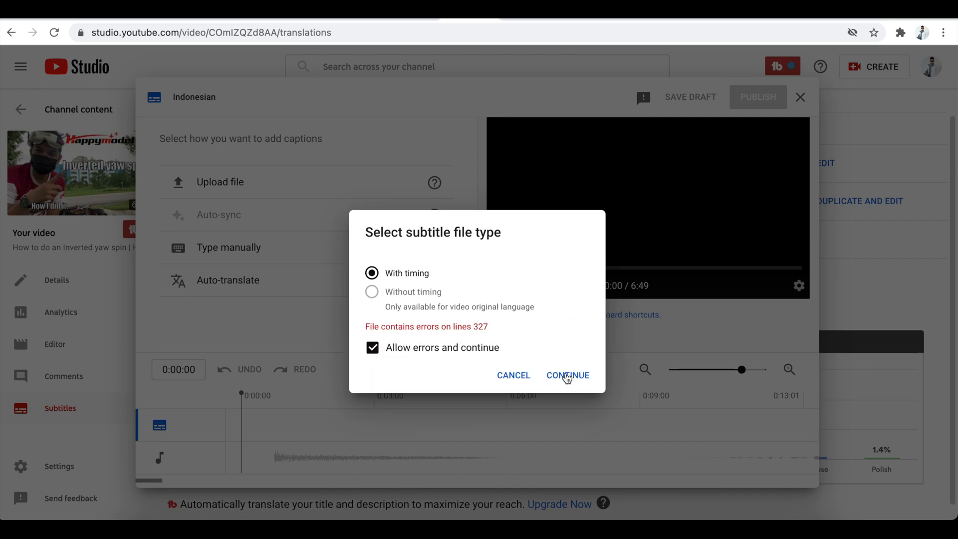
pyautogui.click(566, 375)
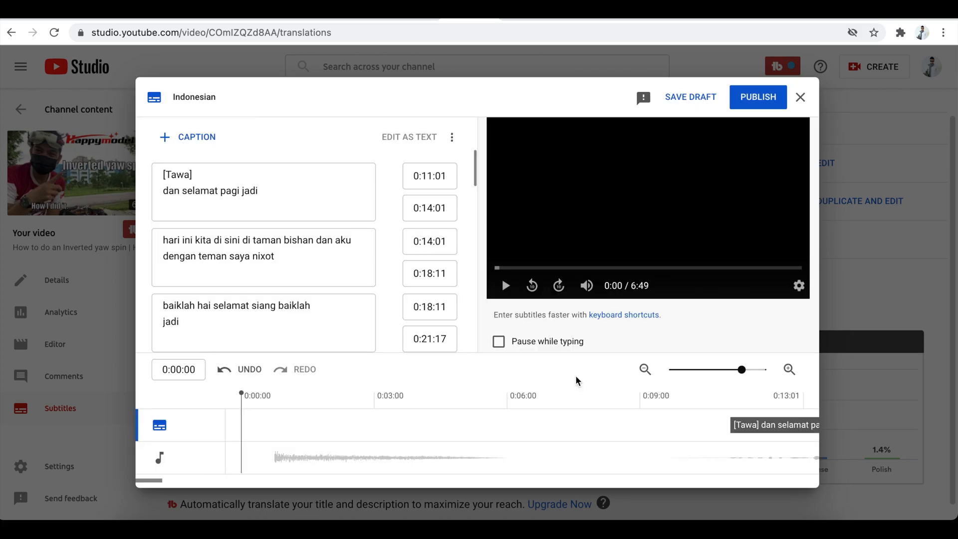
# Remove the stray '82 00:04:23.520 -' text from the last caption and publish the Indonesian subtitles.
pyautogui.click(262, 313)
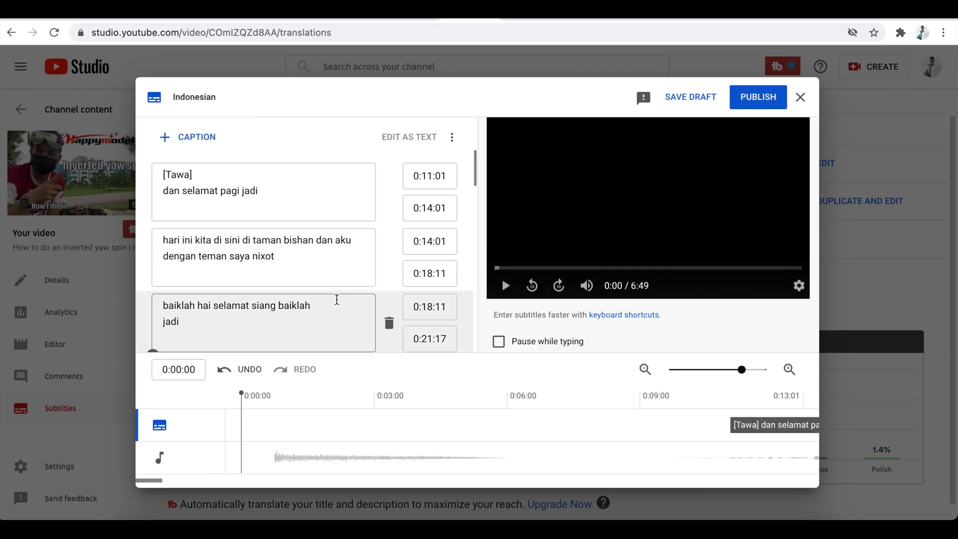
pyautogui.scroll(-3)
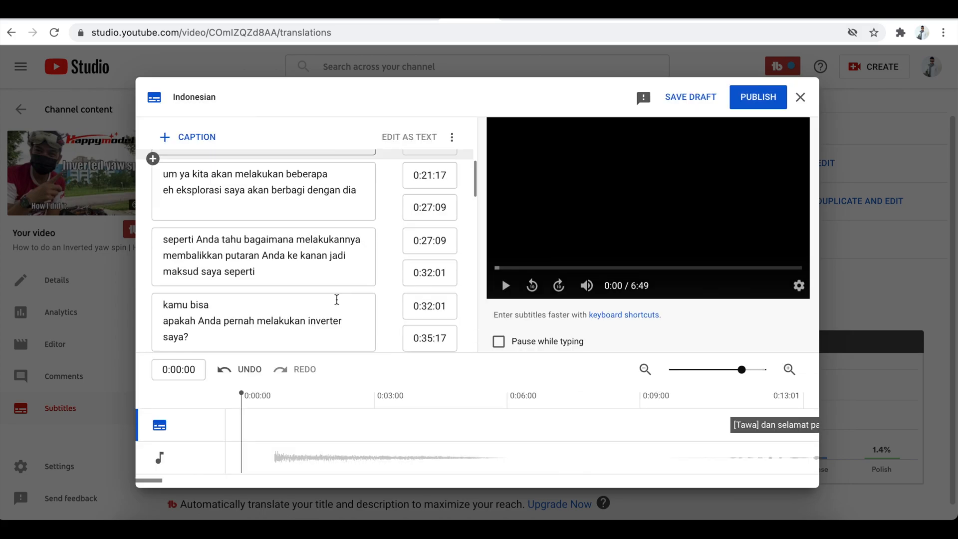
pyautogui.scroll(-3)
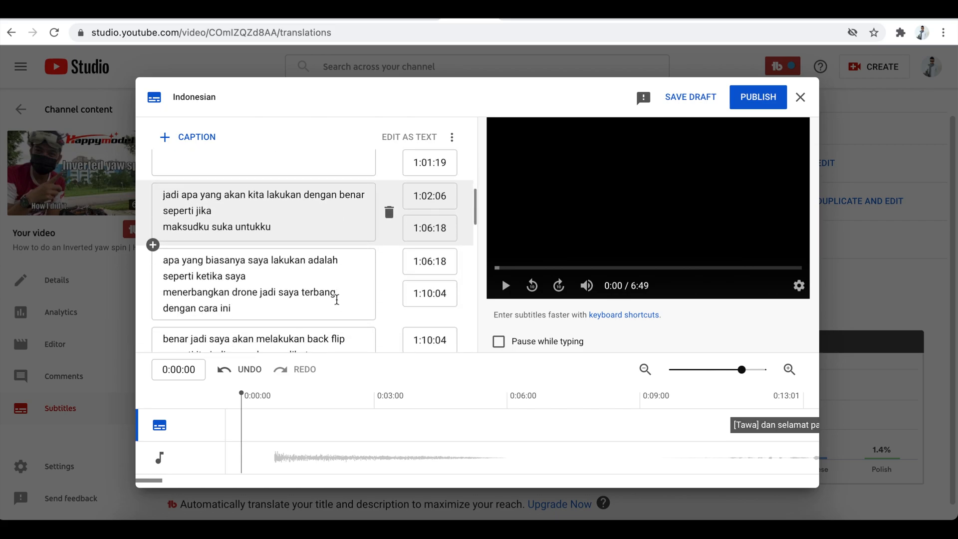
pyautogui.scroll(-3)
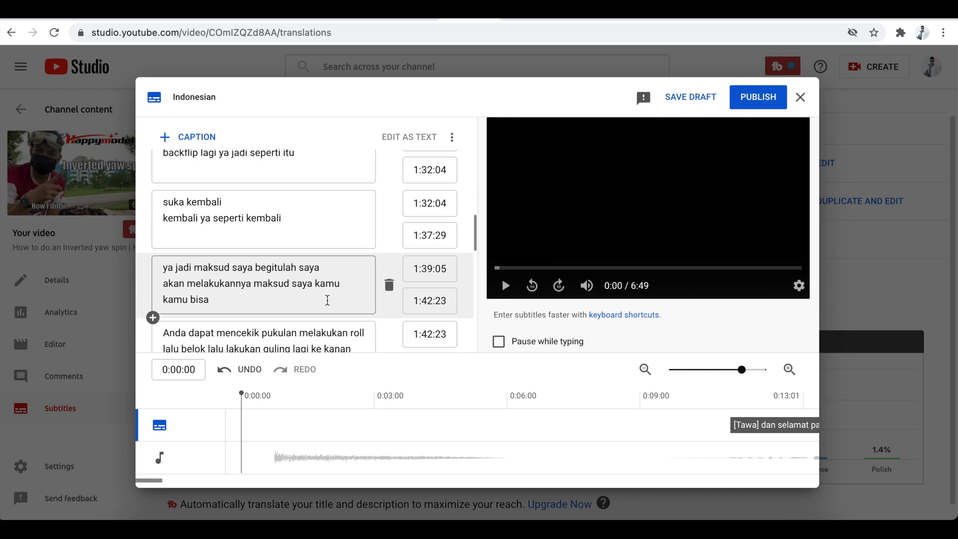
pyautogui.scroll(-3)
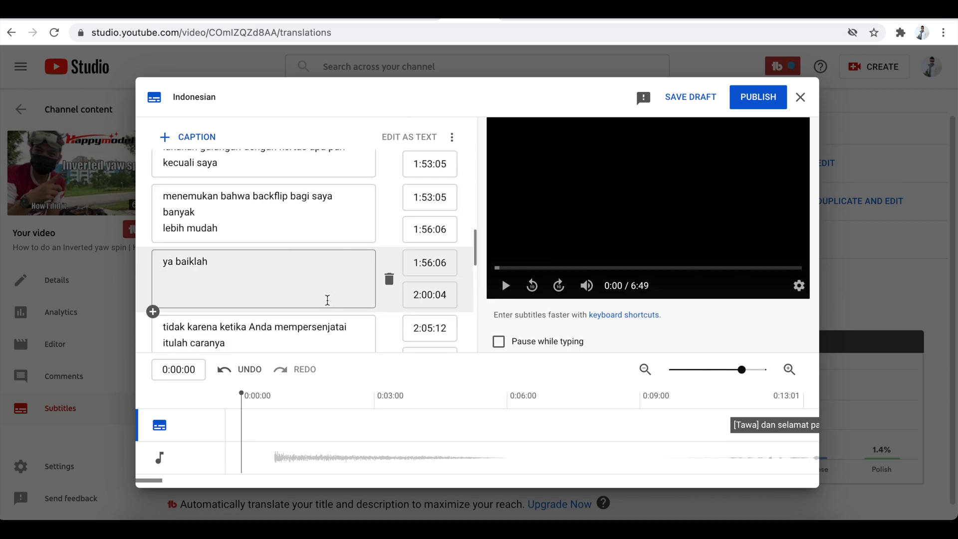
pyautogui.scroll(-3)
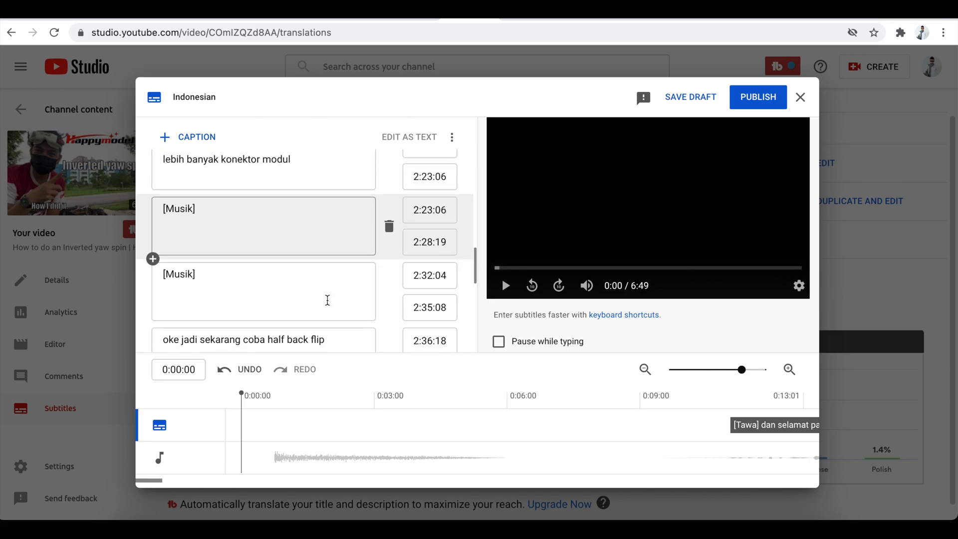
pyautogui.scroll(-3)
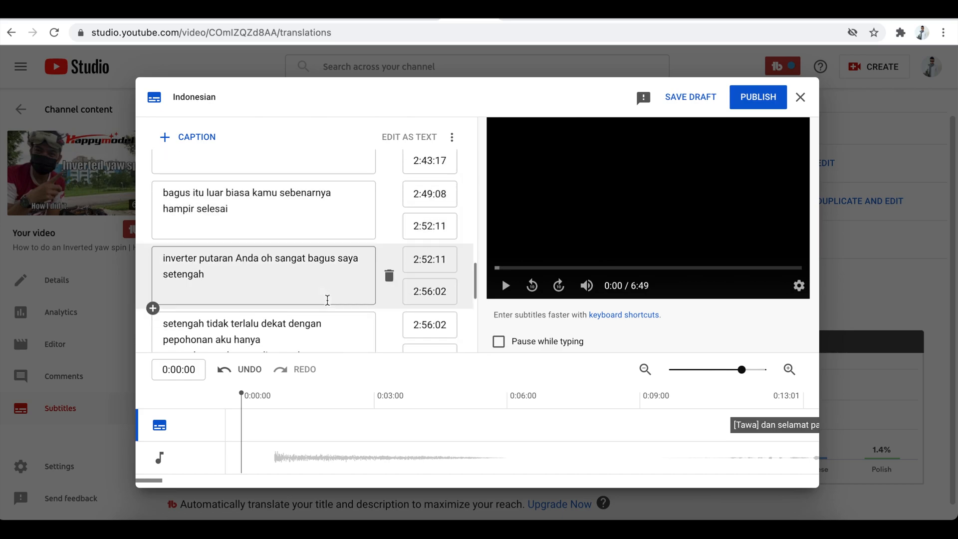
pyautogui.scroll(-3)
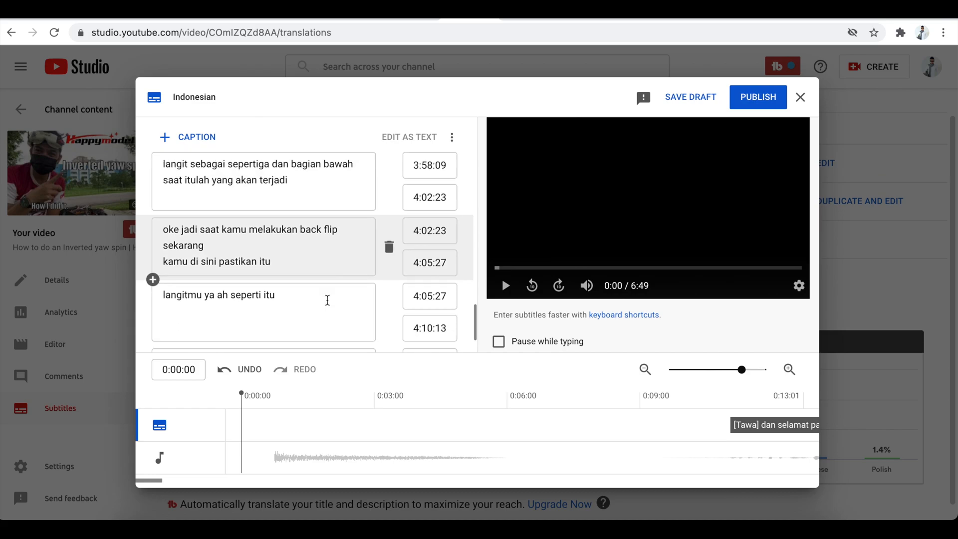
pyautogui.scroll(-3)
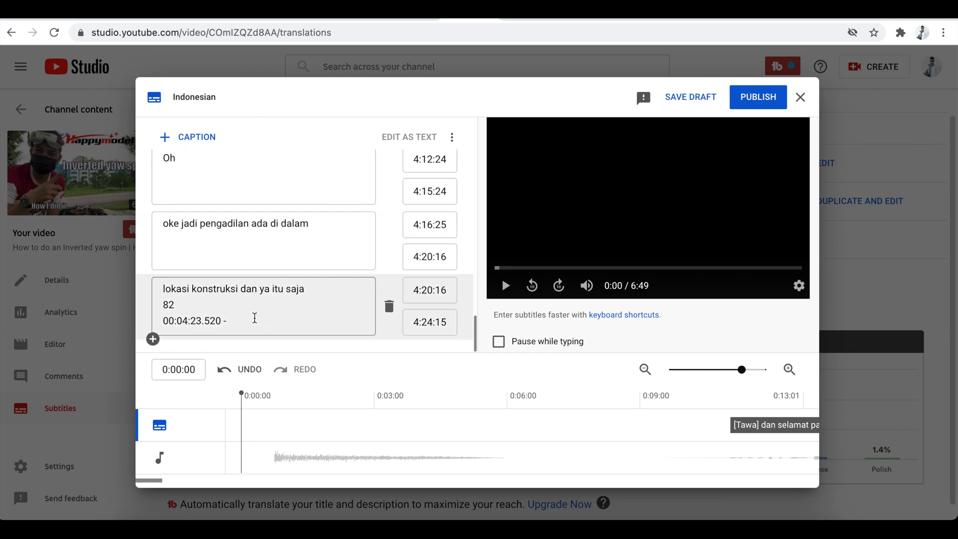
pyautogui.moveTo(261, 324)
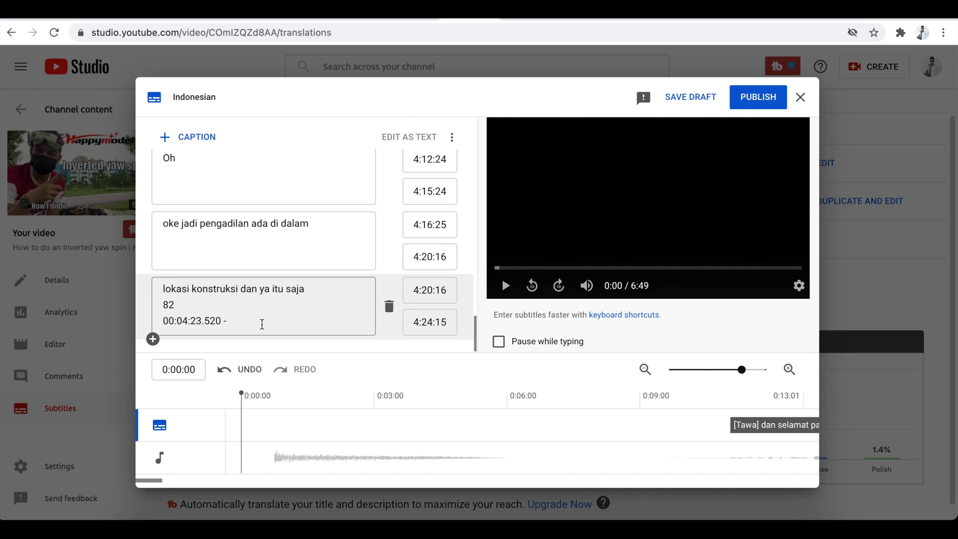
pyautogui.click(262, 324)
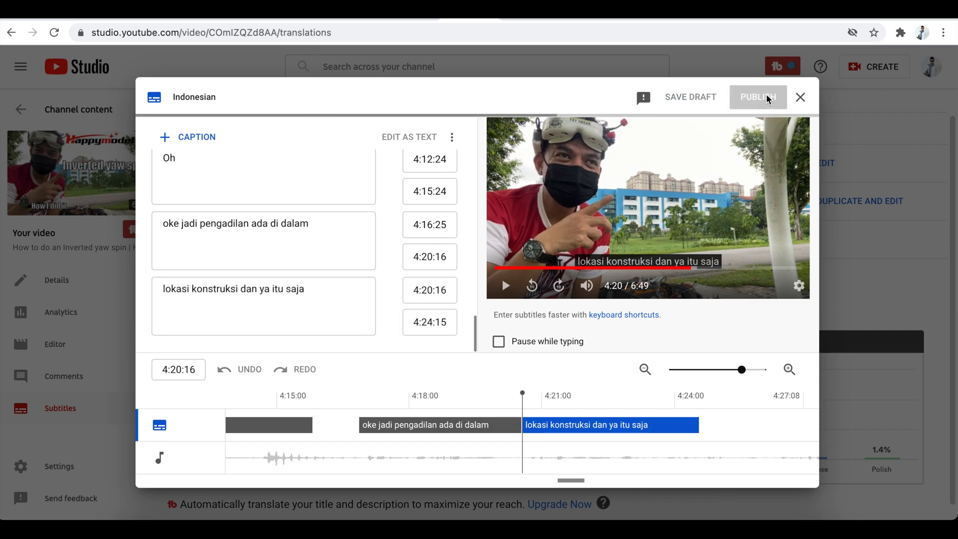
pyautogui.click(757, 97)
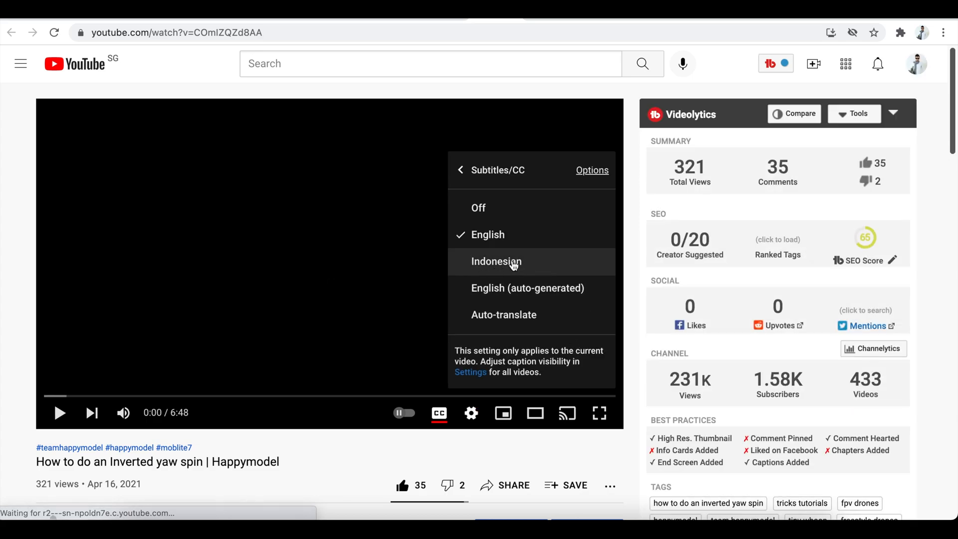
# Select Indonesian in the player's Subtitles/CC menu on the watch page.
pyautogui.click(495, 261)
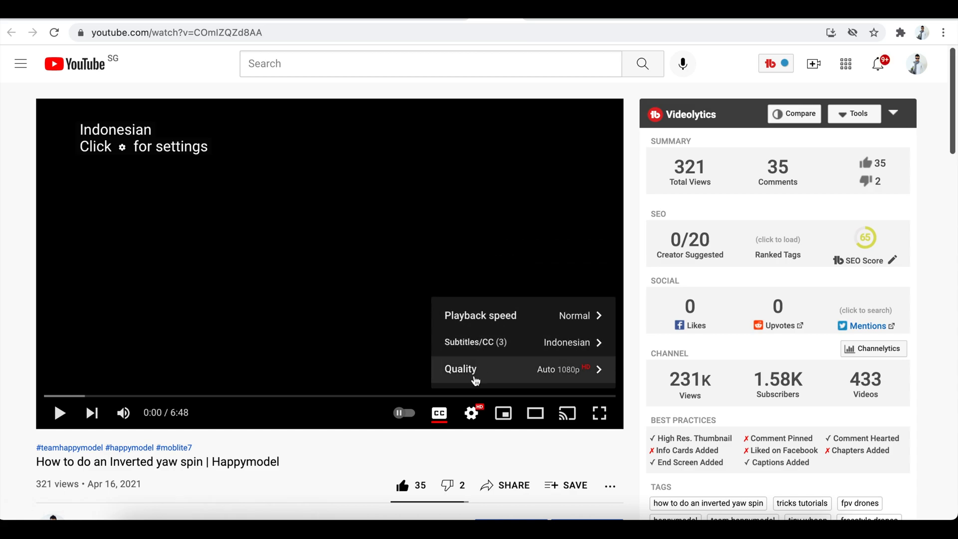